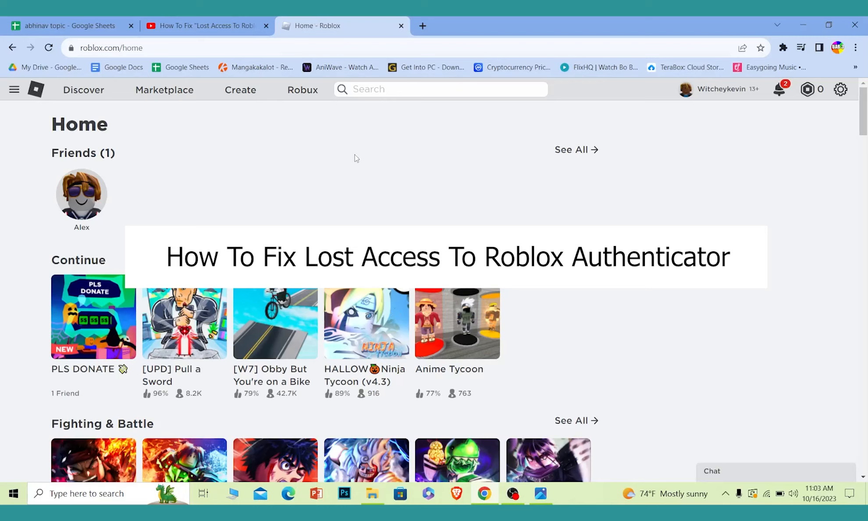
mouse_move(362, 177)
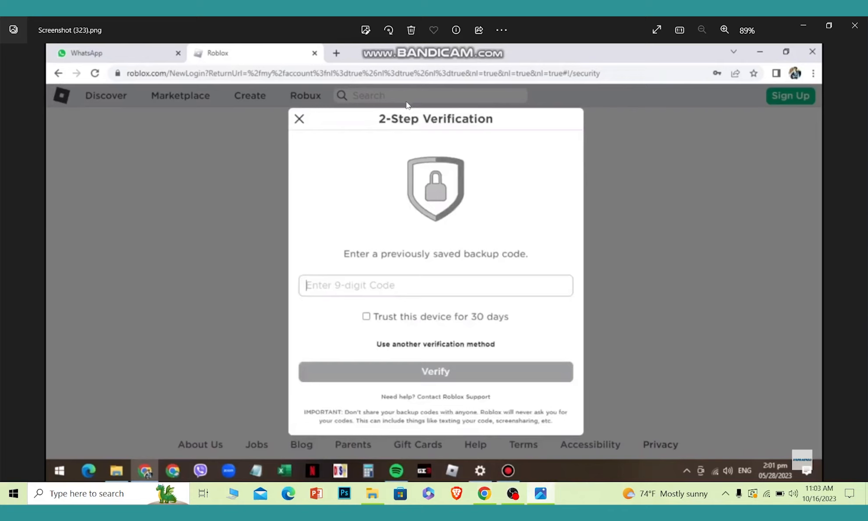
mouse_move(342, 259)
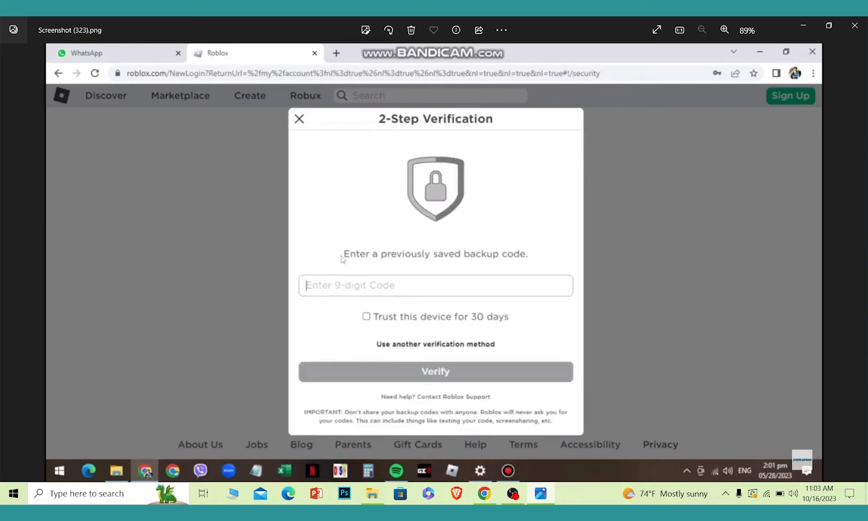
mouse_move(366, 244)
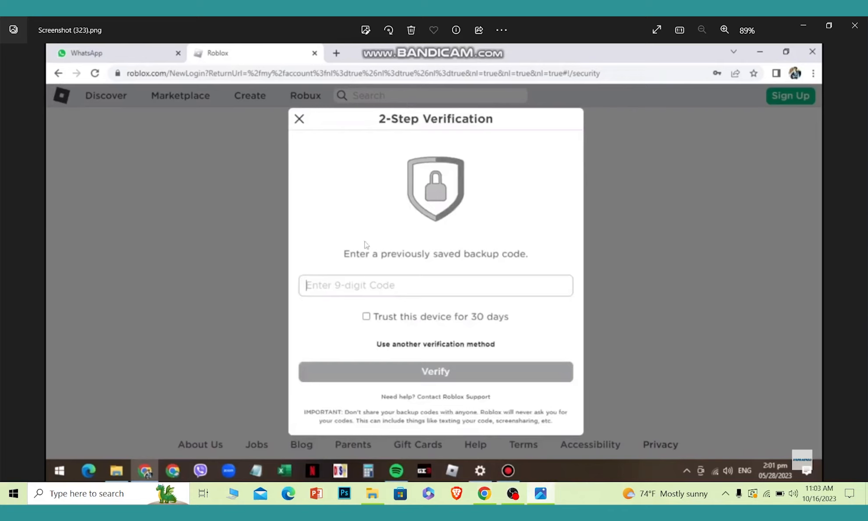
mouse_move(474, 270)
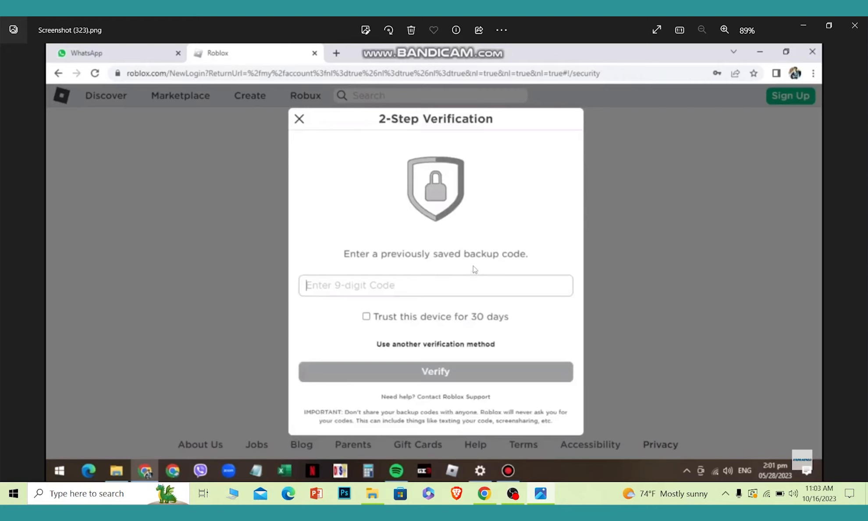
mouse_move(423, 347)
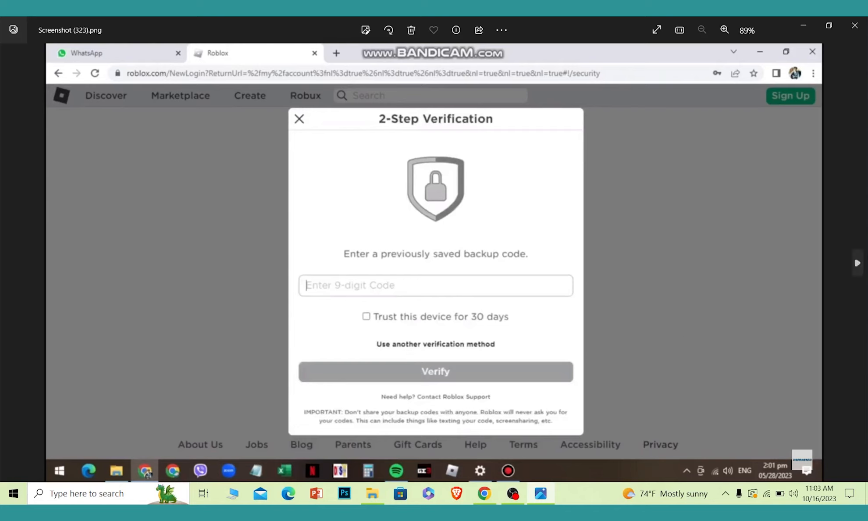
Step: Advance to Screenshot (324), where Roblox offers Authenticator or Backup Code as alternate methods
click(435, 344)
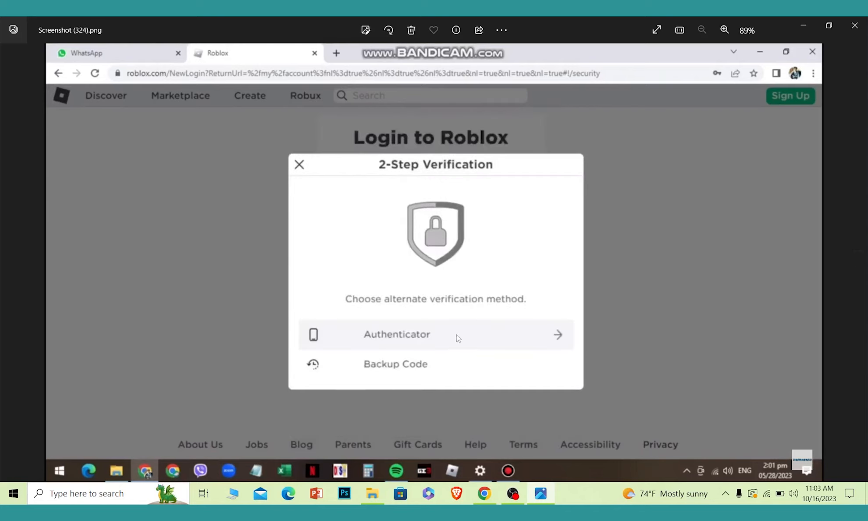
mouse_move(419, 334)
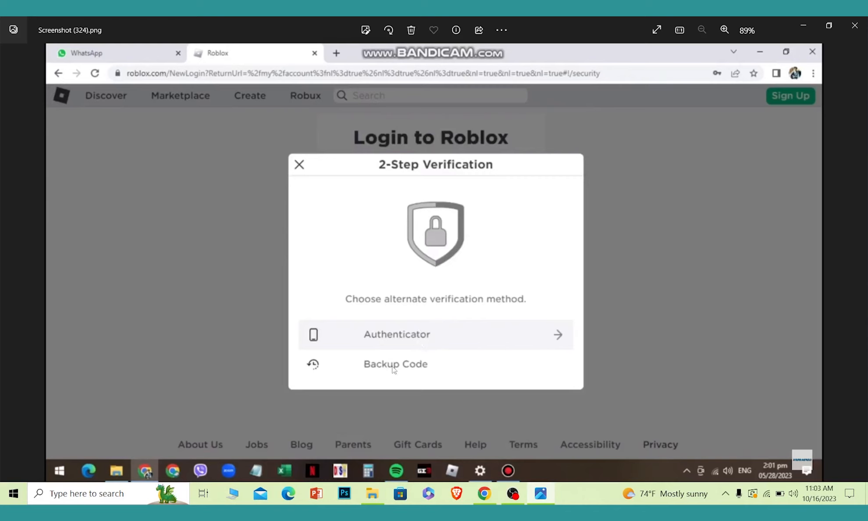
Step: Advance to Screenshot (325), showing the backup code prompt with a masked code entered
click(395, 364)
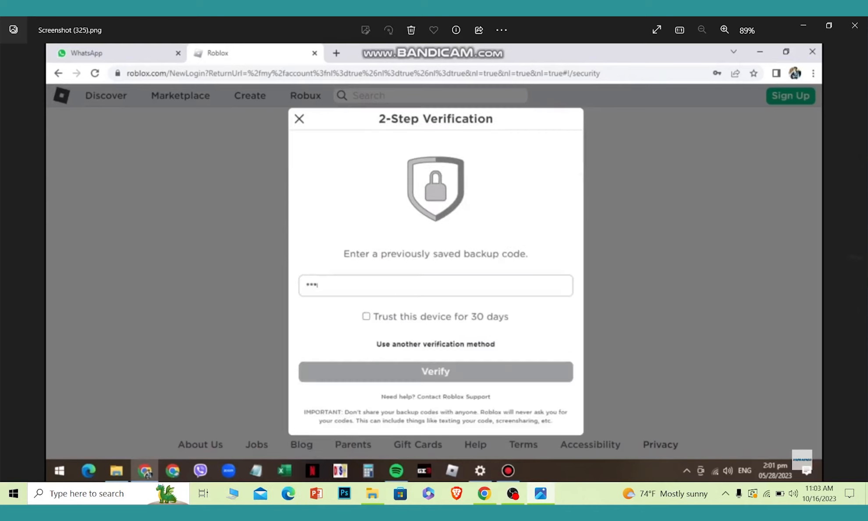